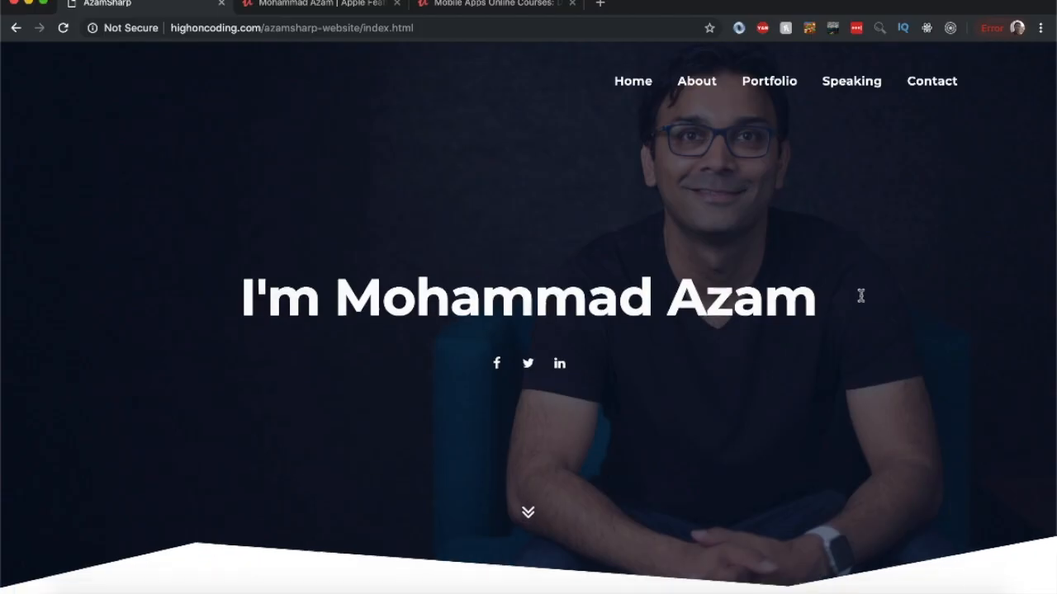
Step: Scroll the highoncoding.com page past About Me down to the Portfolio app icons
scroll("down", 3)
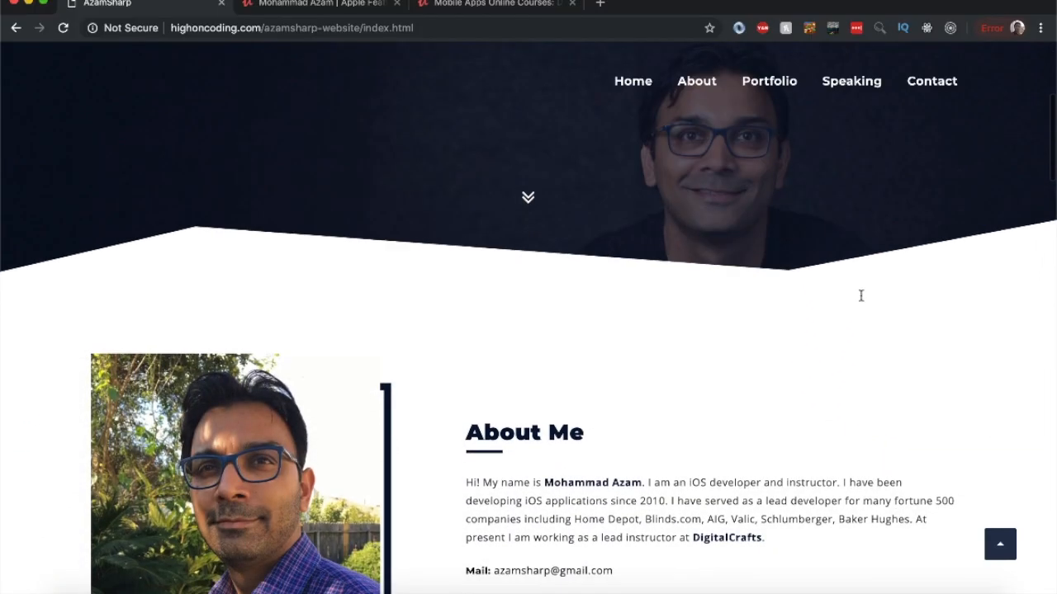
scroll("down", 3)
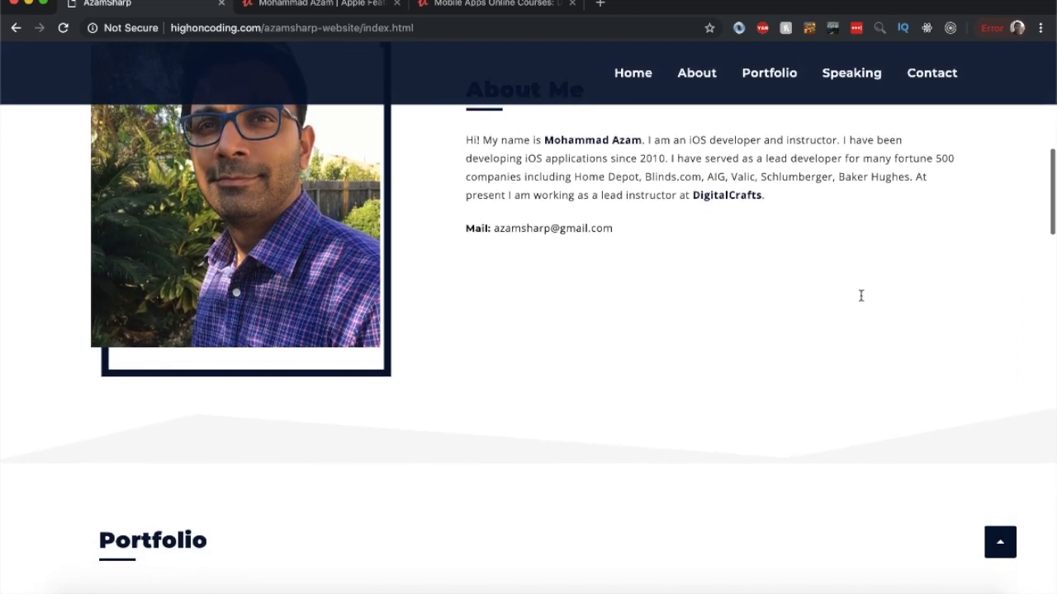
scroll("down", 3)
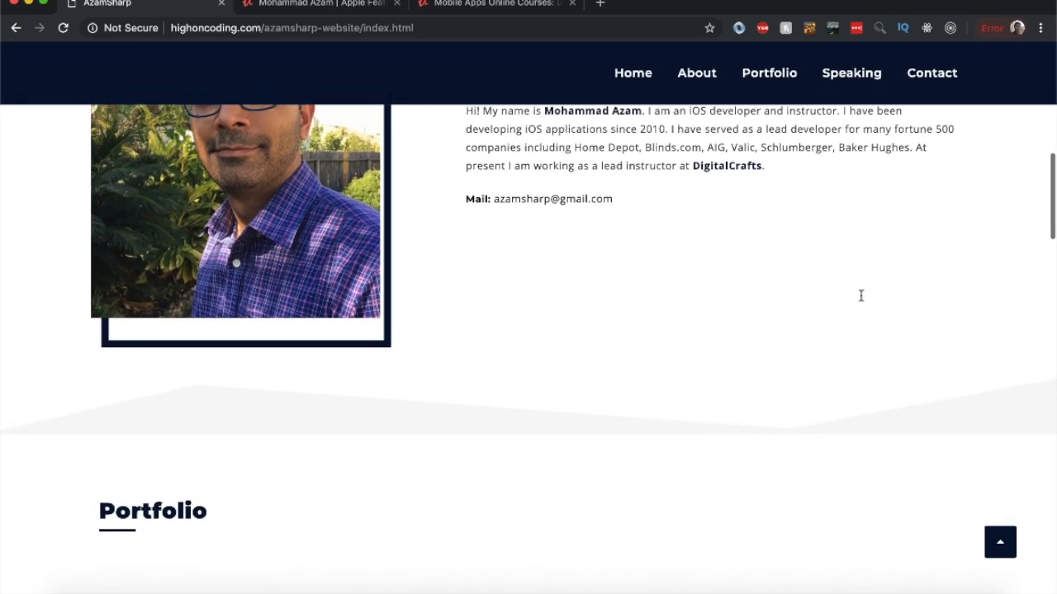
scroll("up", 3)
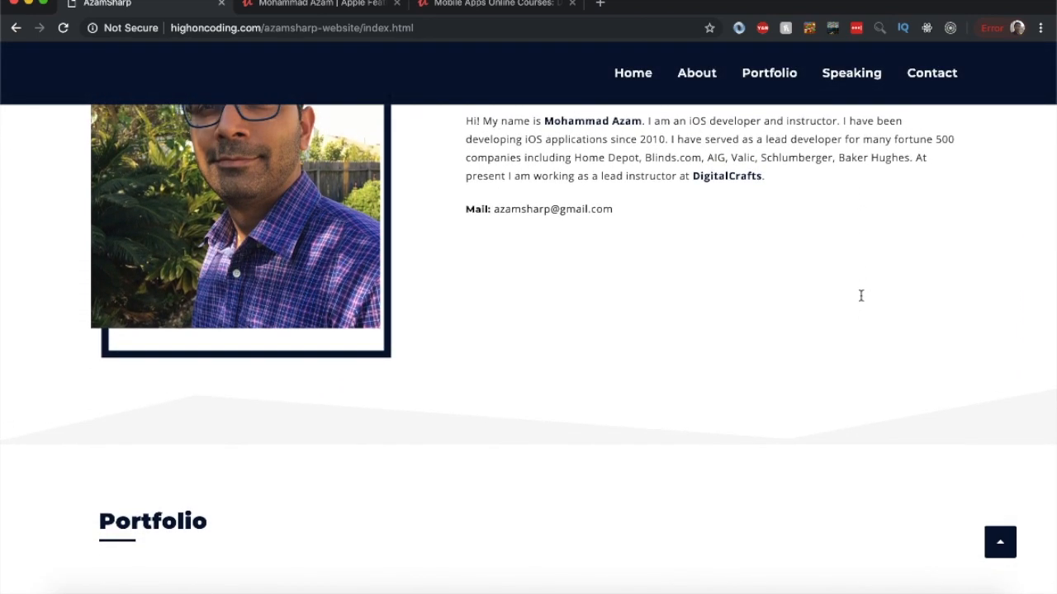
scroll("down", 3)
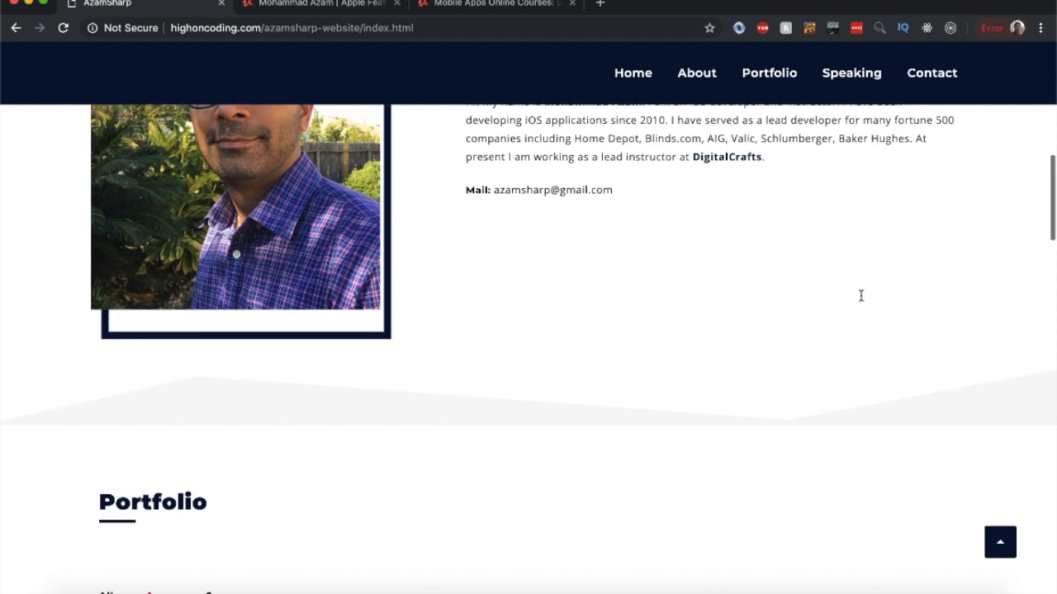
scroll("down", 3)
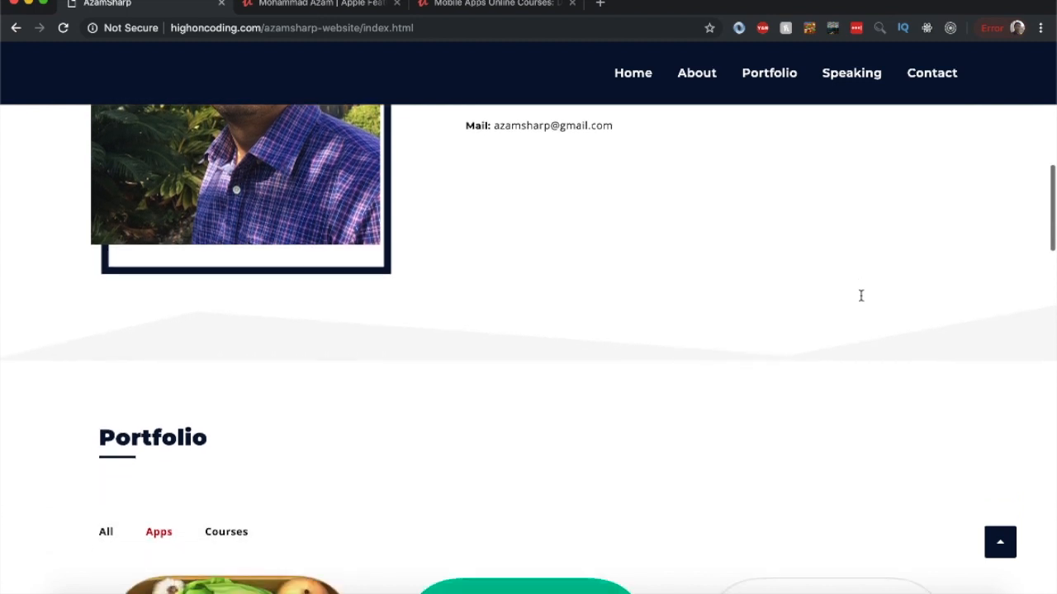
scroll("down", 3)
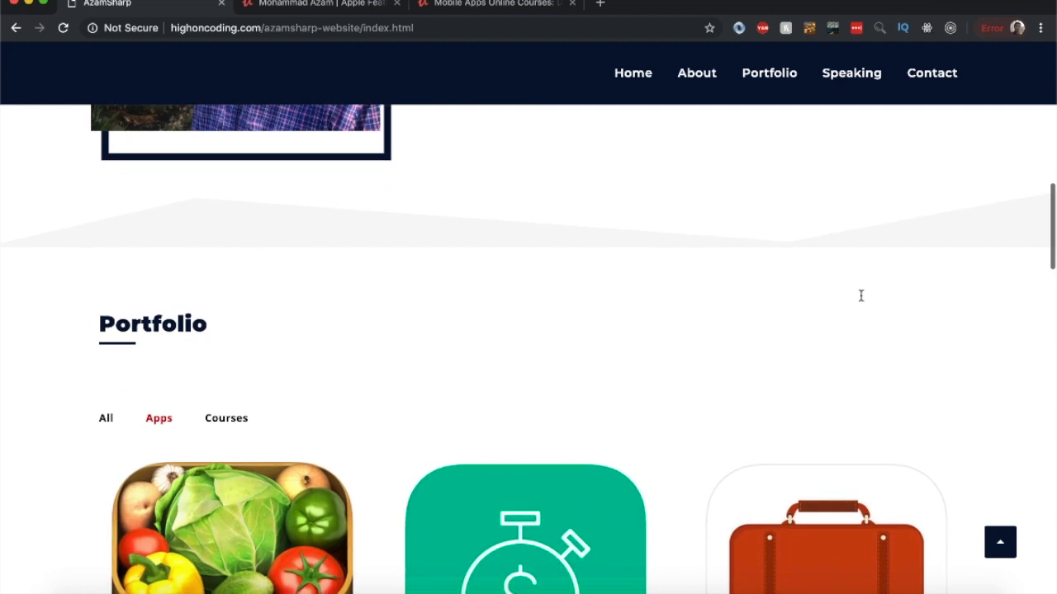
scroll("down", 3)
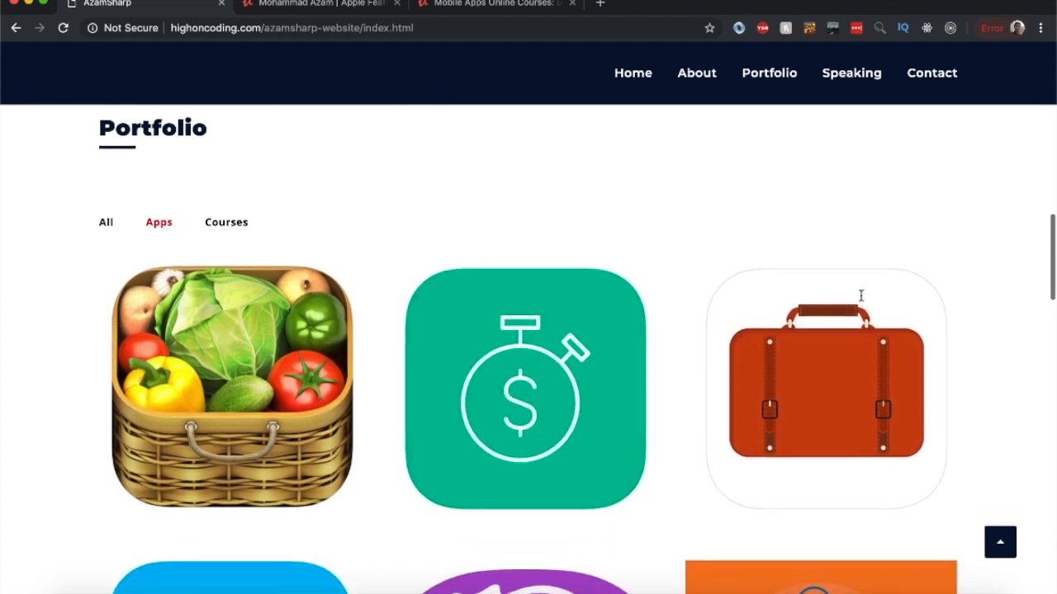
scroll("down", 3)
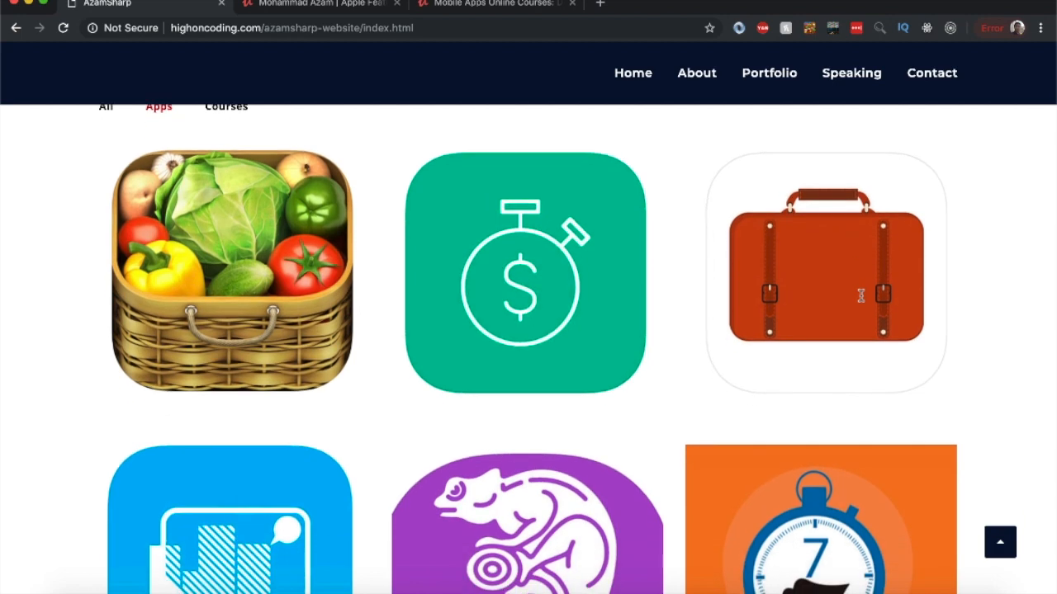
scroll("down", 3)
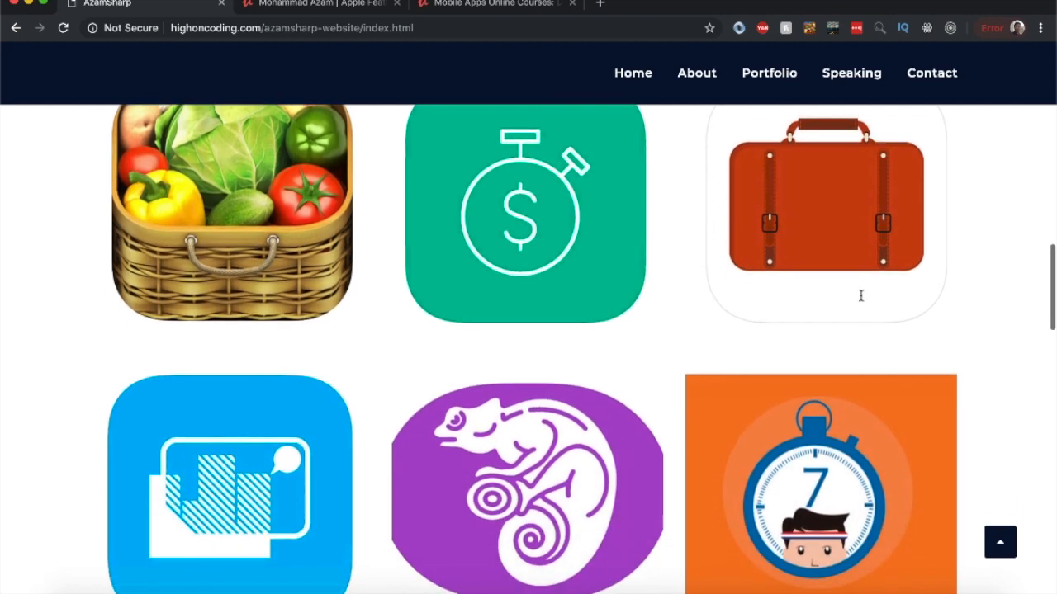
Step: Show the instructor's Udemy profile with bio, student counts and taught courses
left_click(317, 3)
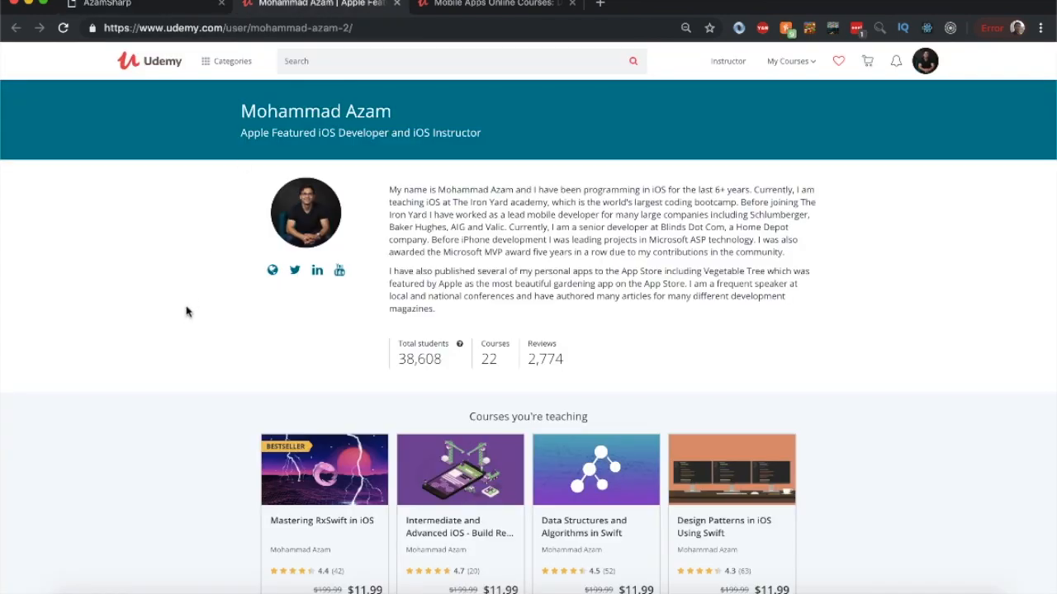
scroll("down", 3)
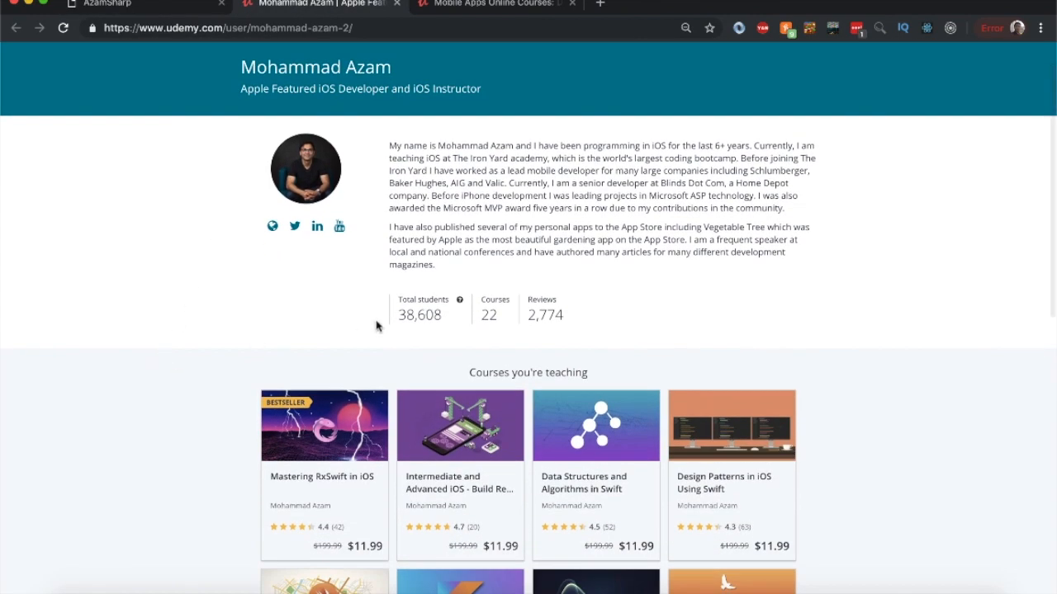
double_click(420, 313)
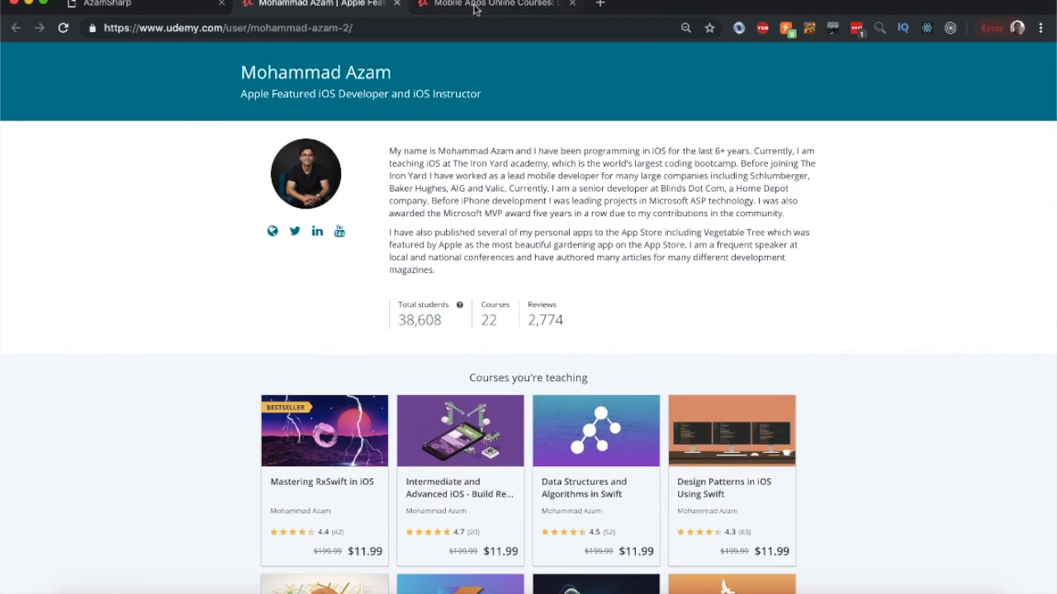
Step: Browse the Udemy Mobile Apps category down to its Popular Instructors section
left_click(495, 4)
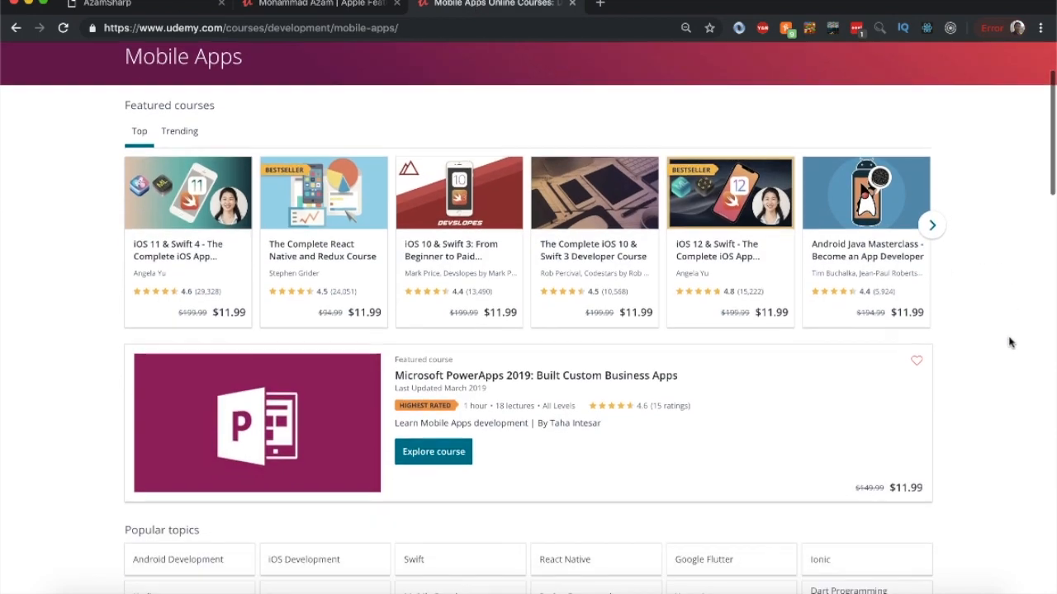
scroll("down", 3)
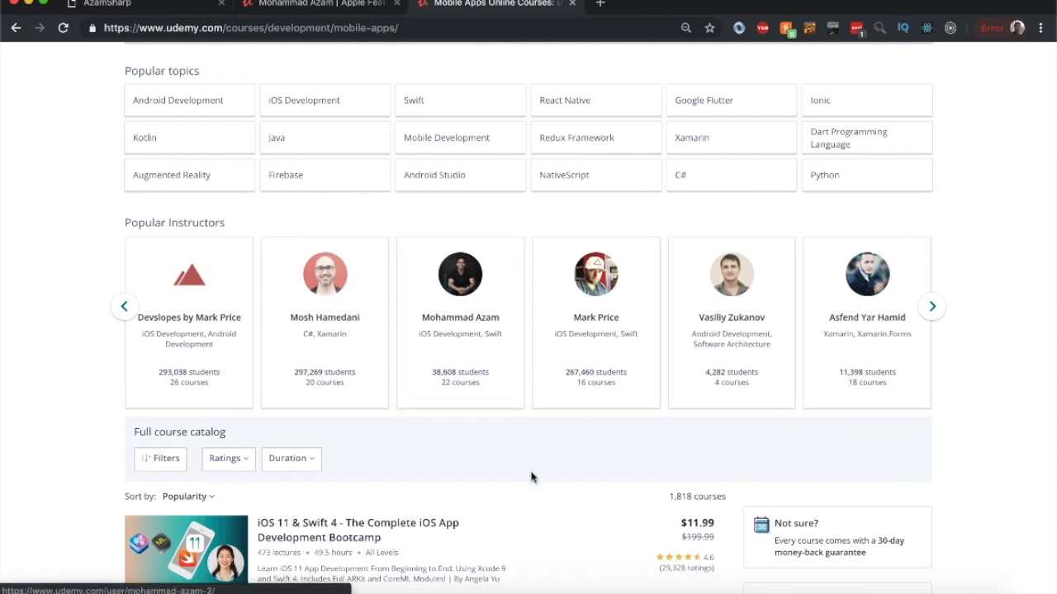
scroll("down", 3)
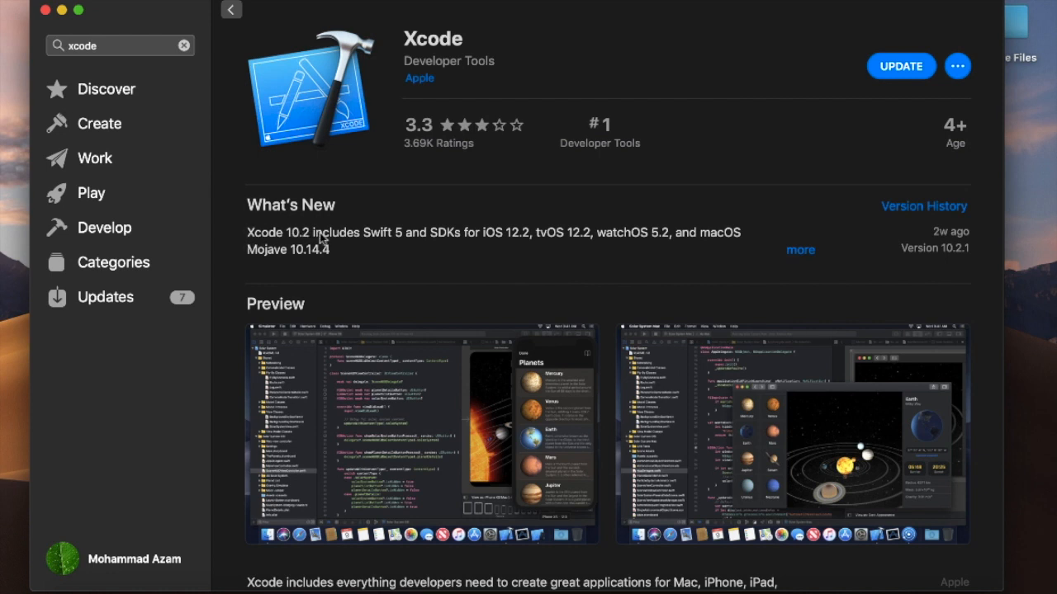
mouse_move(380, 241)
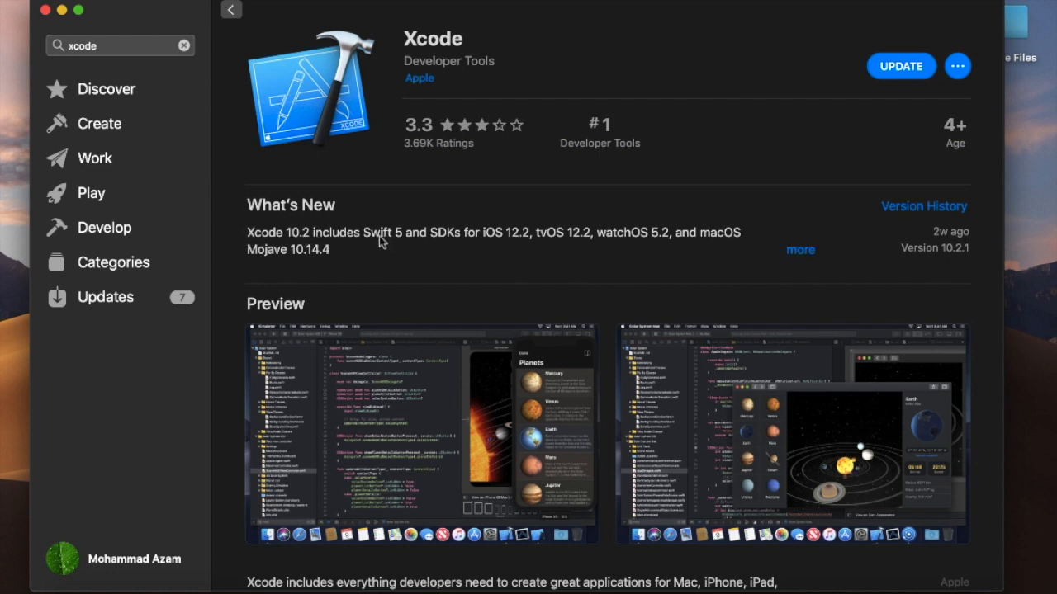
mouse_move(494, 242)
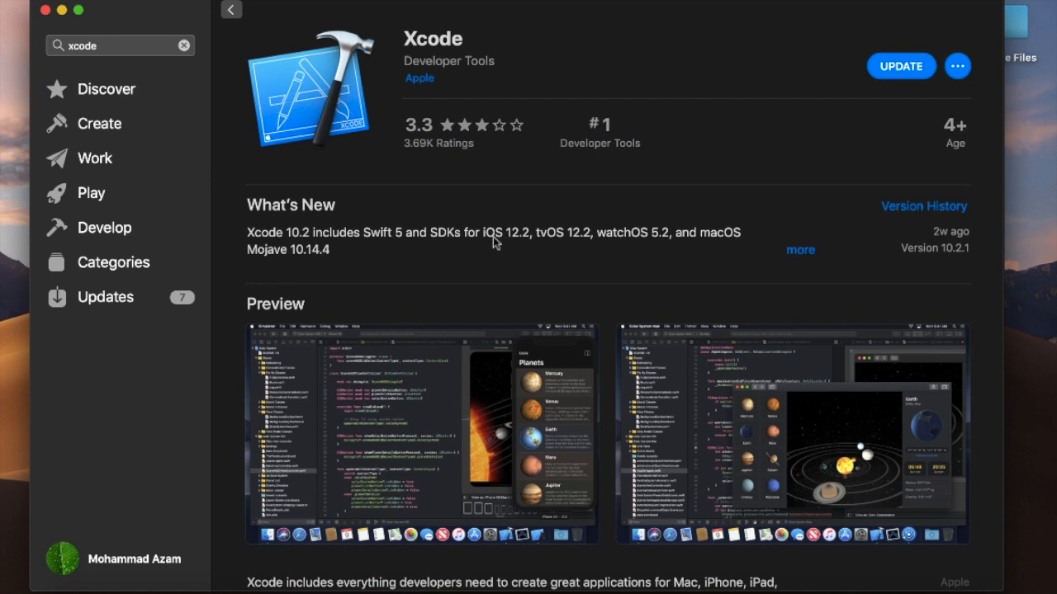
mouse_move(552, 258)
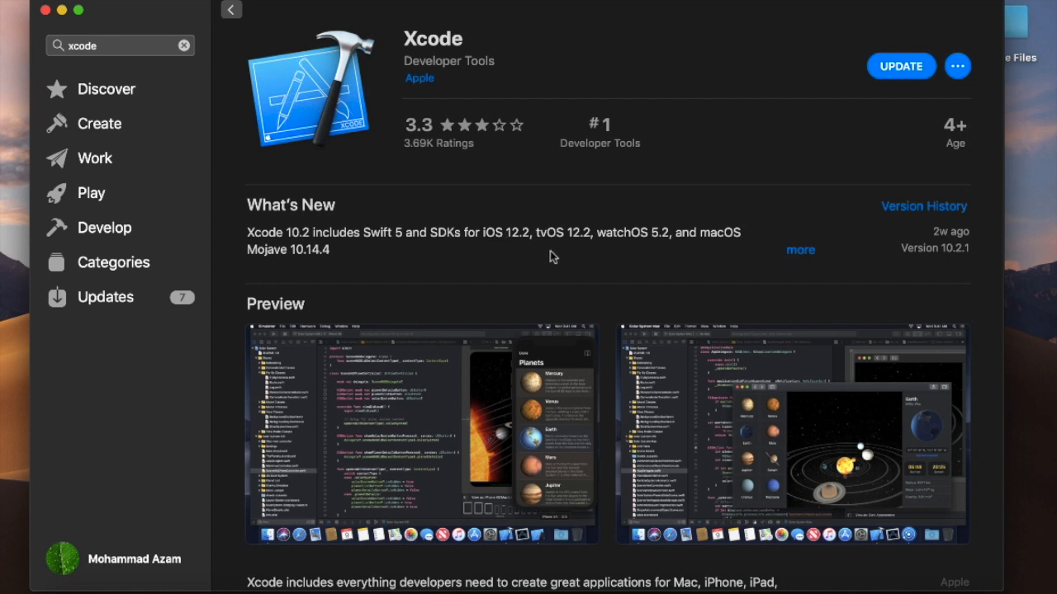
mouse_move(479, 291)
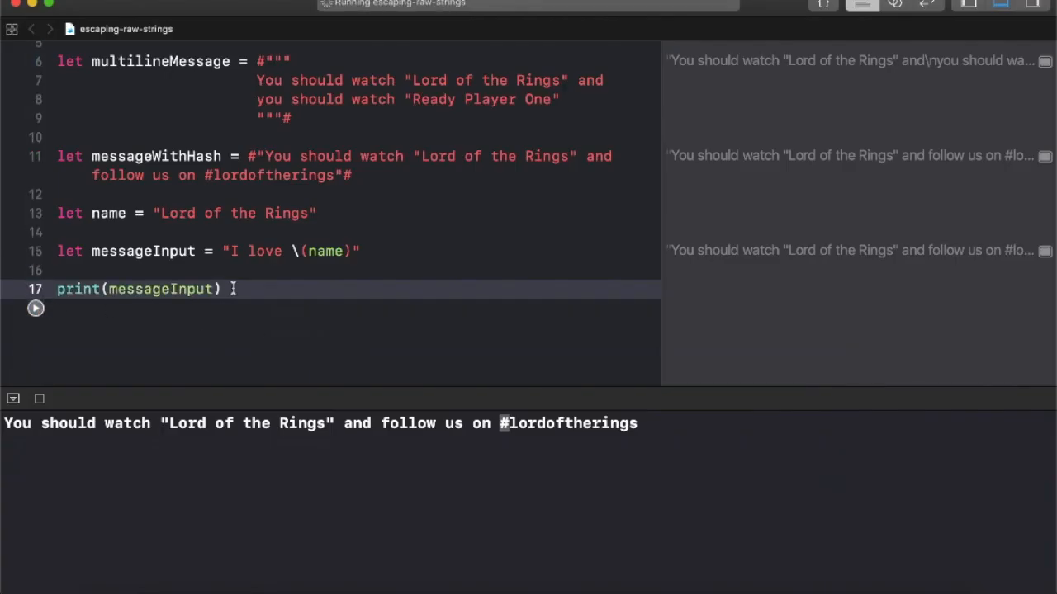
Step: Run the raw-strings playground printing 'I love Lord of the Rings', then view the result-type playground's decoded posts
left_click(36, 308)
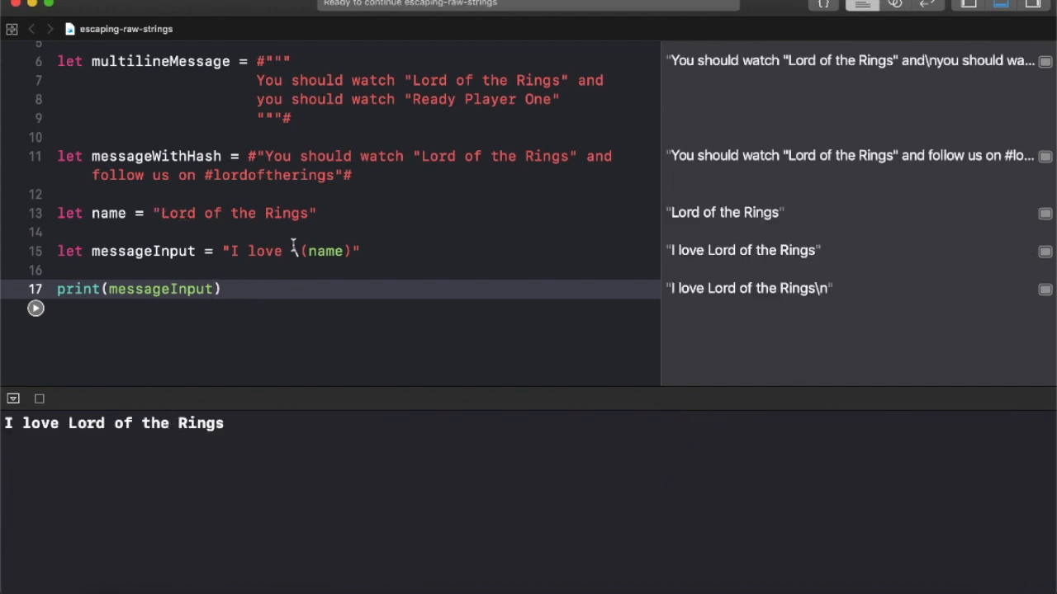
double_click(324, 251)
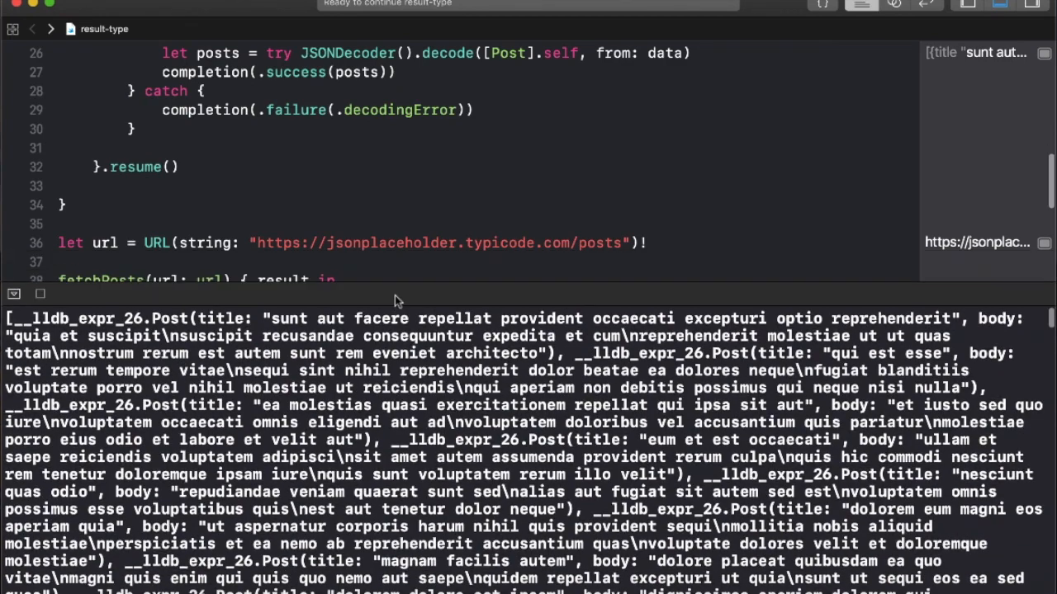
scroll("up", 3)
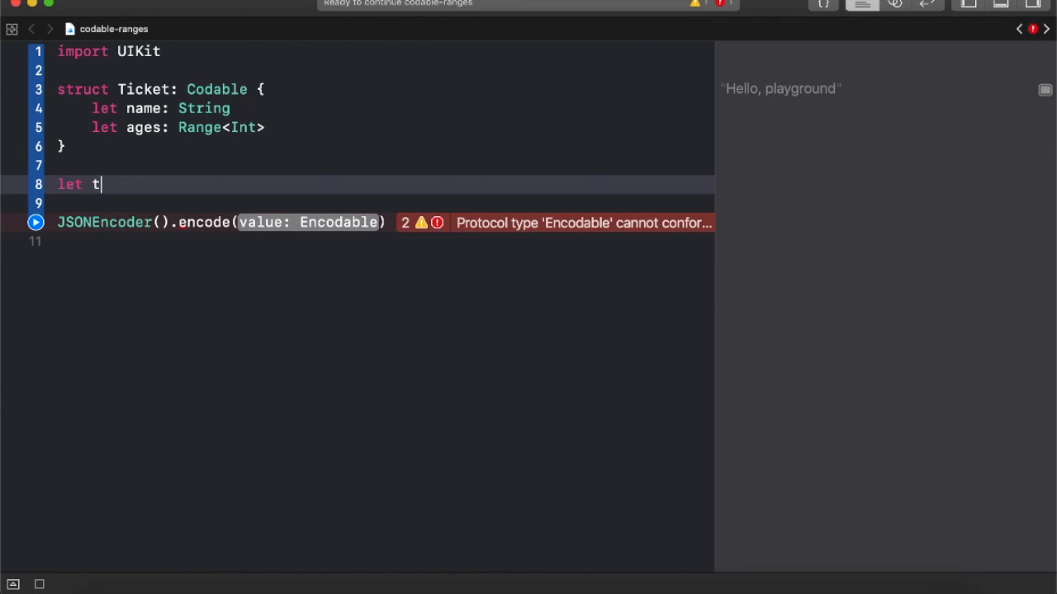
Step: Create ticket Ticket(name: "John Doe", ages: Range(5...10)) and pass it to JSONEncoder's encode call
type("icket = Ticket(name: \"J\", ages: Range<Int>")
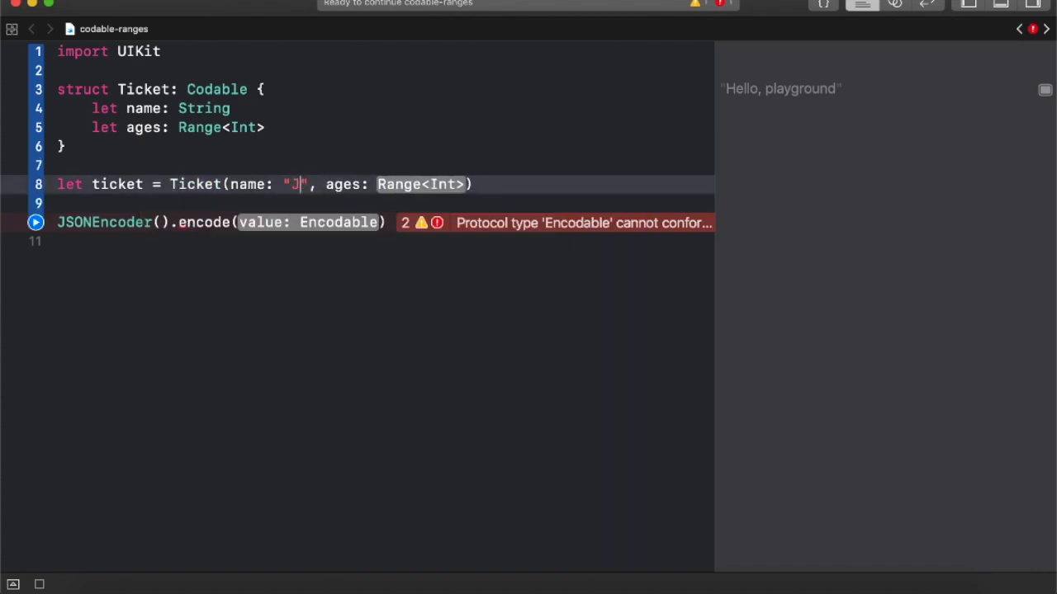
type("ohn Doe")
left_click(385, 223)
type("tick")
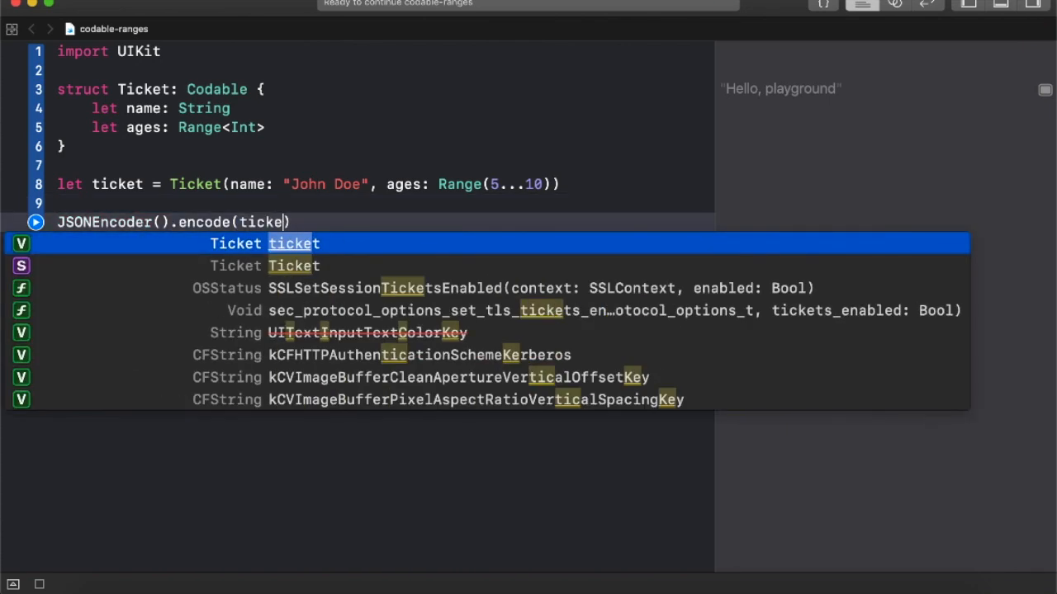
key("return")
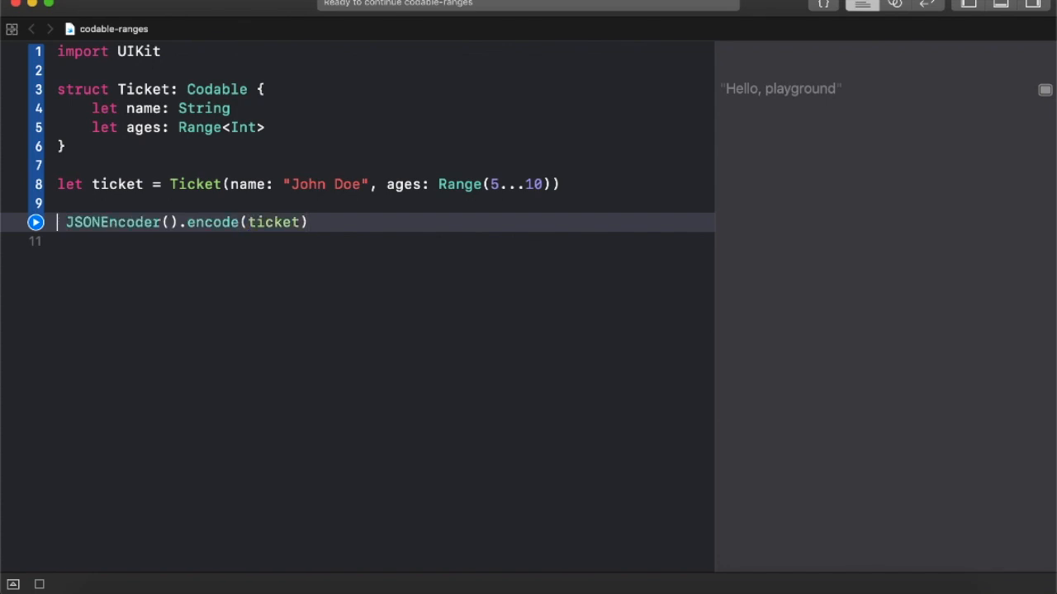